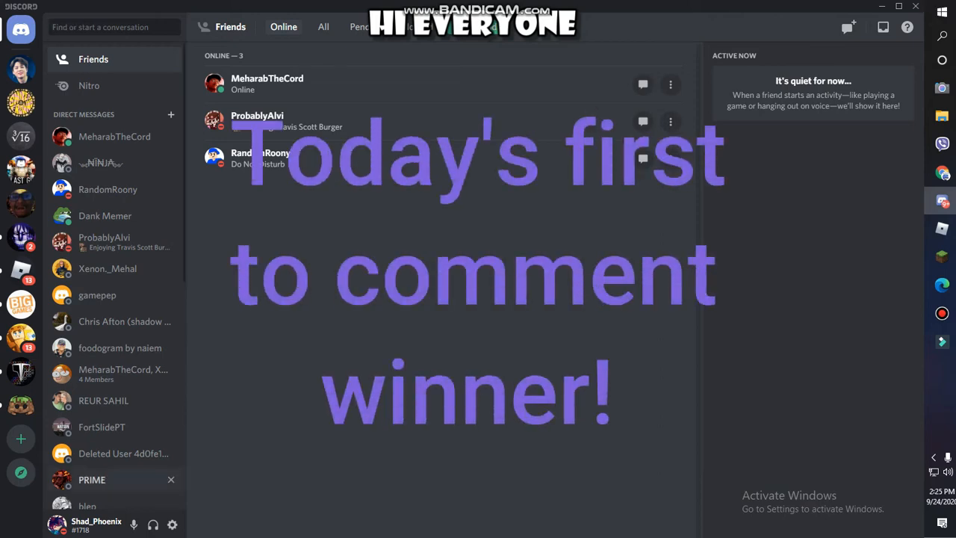
{"action": "mouse_move", "coordinate": [21, 439]}
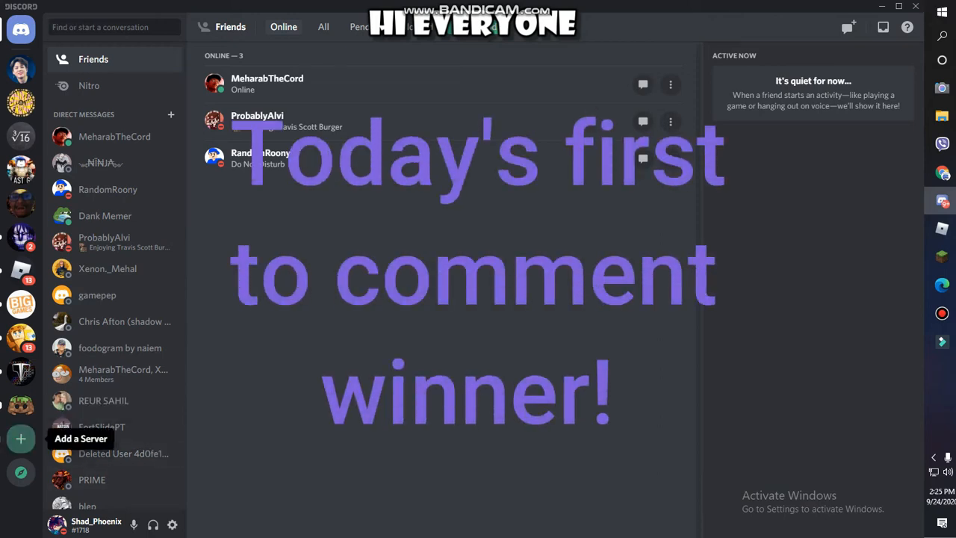
Start adding a new server from the server list.
{"action": "left_click", "coordinate": [21, 439]}
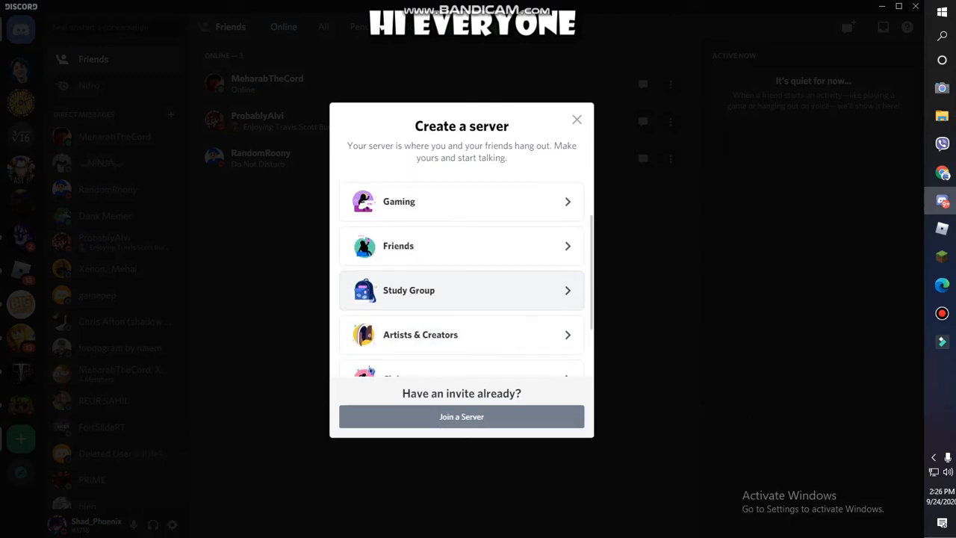
Choose a server template to reach the customize-your-server screen.
{"action": "scroll", "scroll_direction": "down", "scroll_amount": 3}
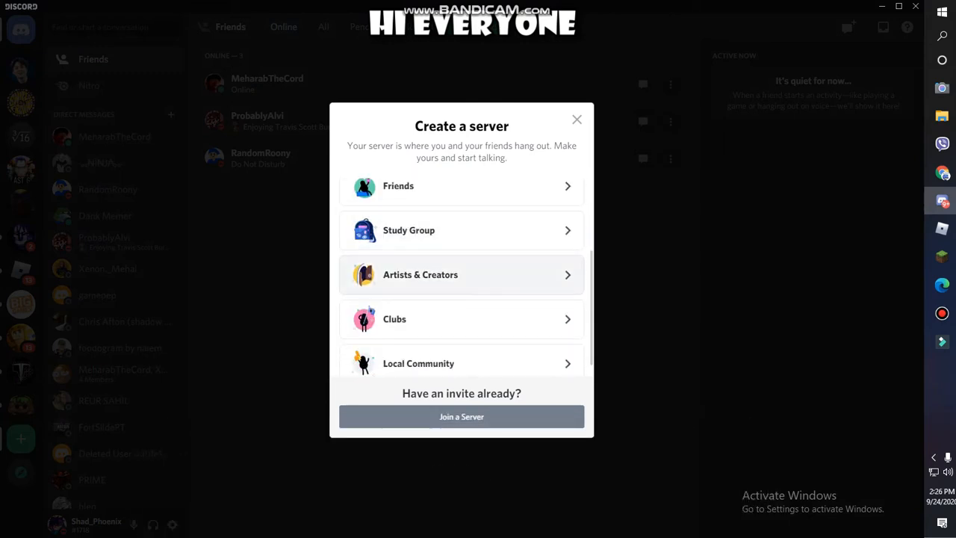
{"action": "scroll", "scroll_direction": "down", "scroll_amount": 3}
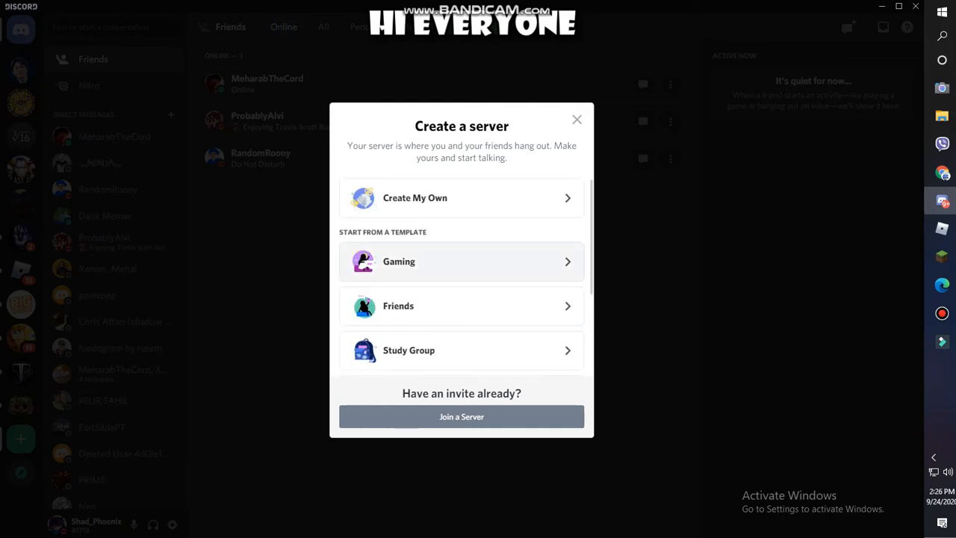
{"action": "scroll", "scroll_direction": "down", "scroll_amount": 3}
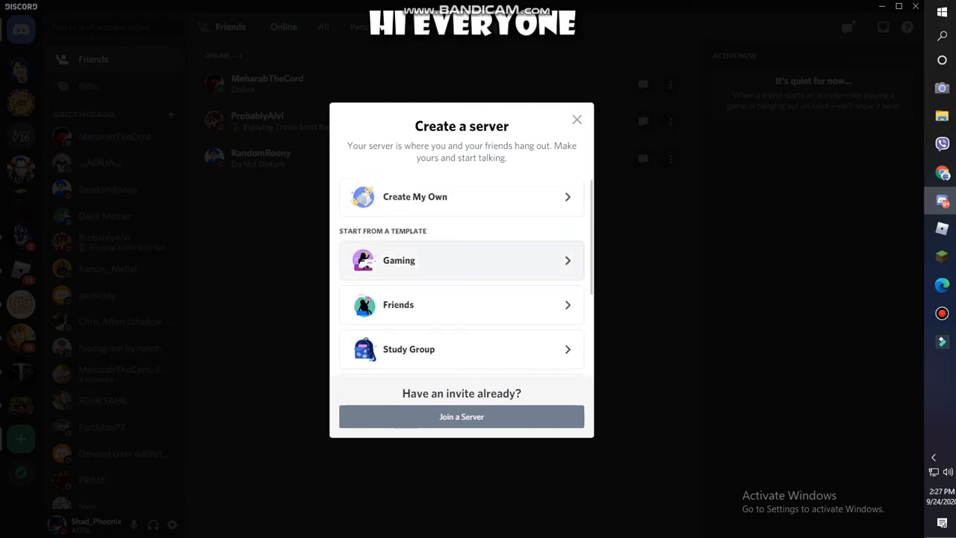
{"action": "scroll", "scroll_direction": "down", "scroll_amount": 3}
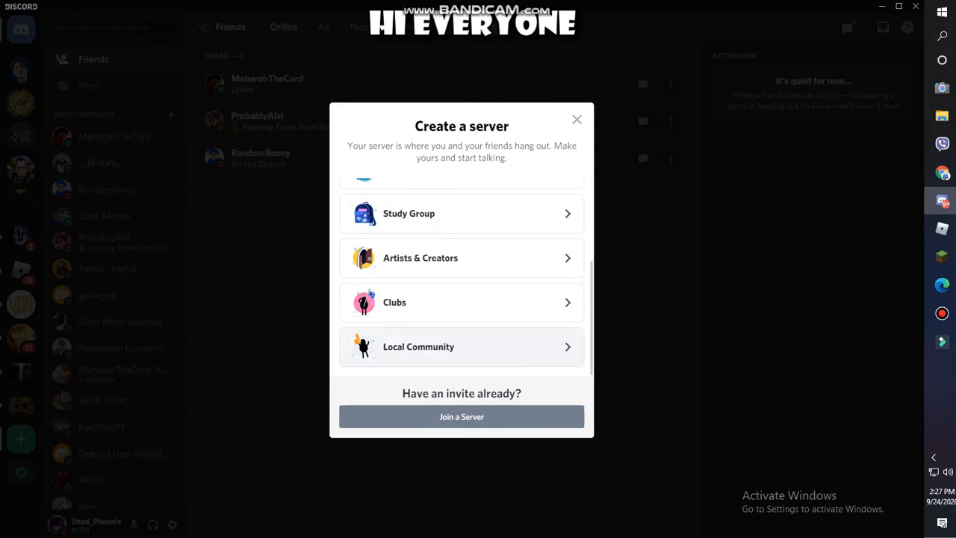
{"action": "left_click", "coordinate": [460, 347]}
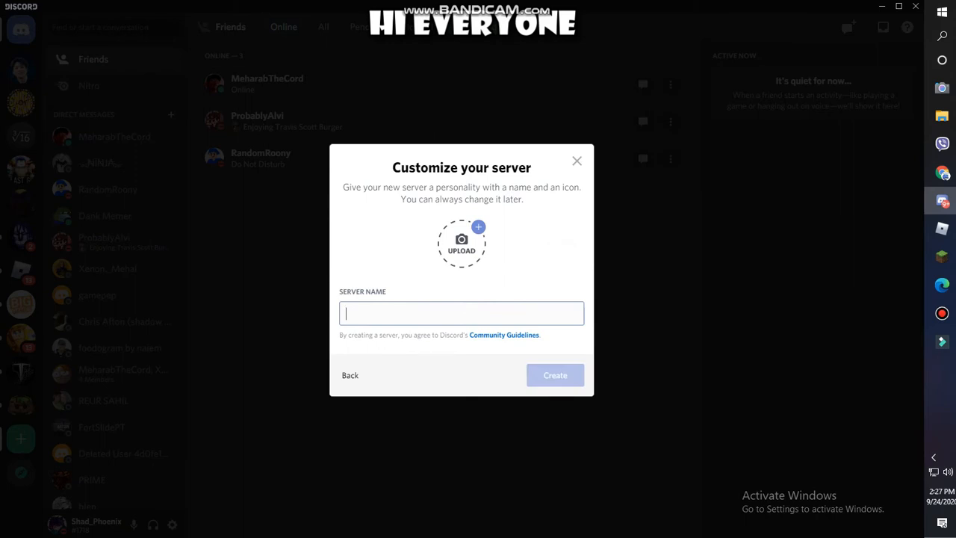
Name the server 'Friend Zone', upload a group photo as its icon, and create it.
{"action": "type", "text": "Friend Zone"}
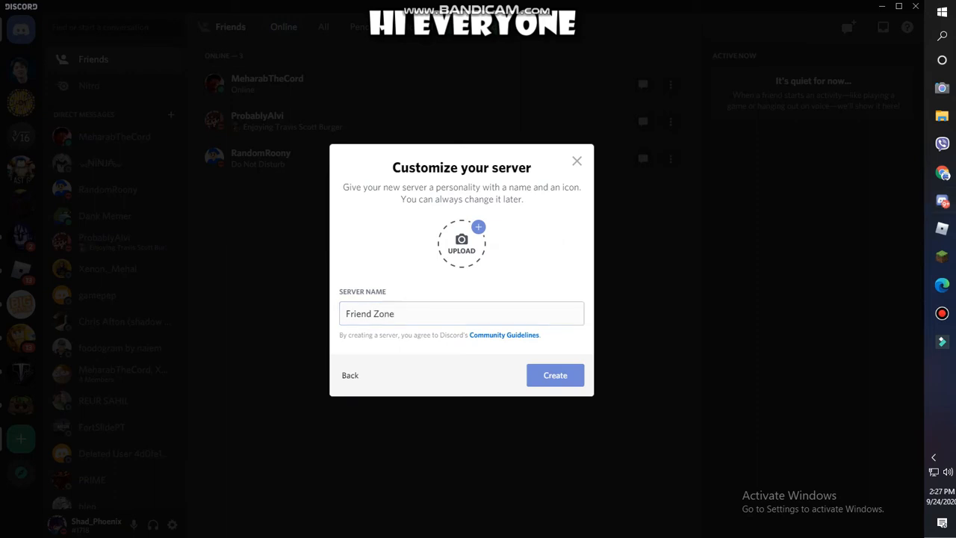
{"action": "left_click", "coordinate": [460, 242]}
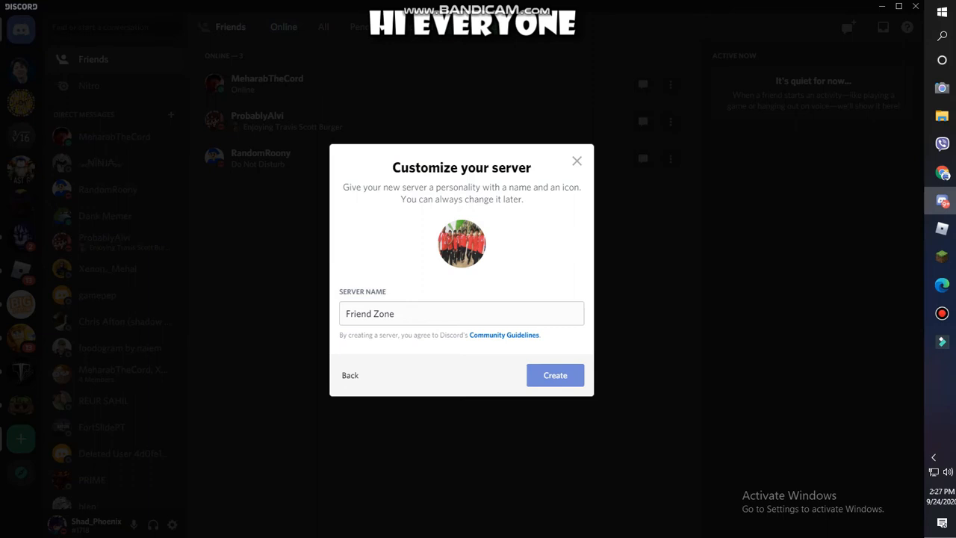
{"action": "left_click", "coordinate": [556, 374]}
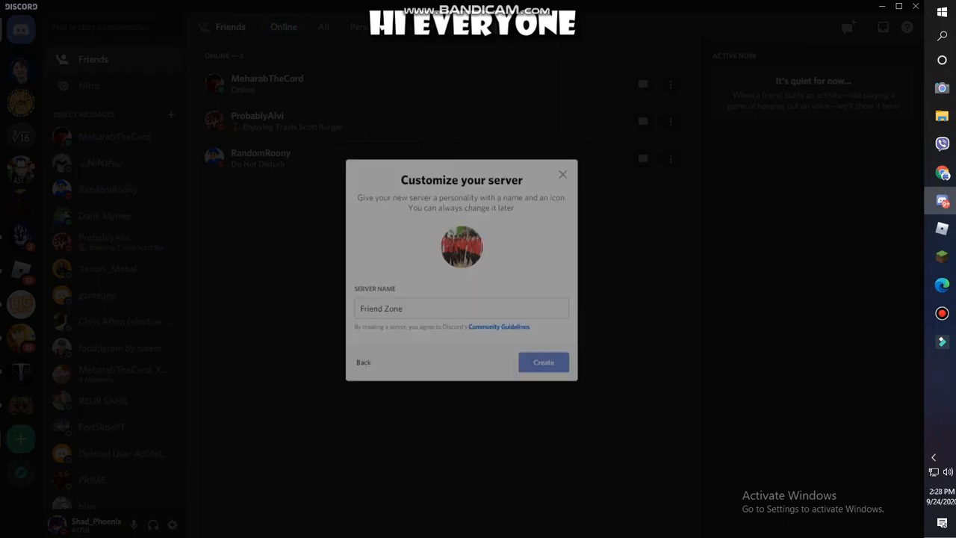
{"action": "left_click", "coordinate": [543, 361]}
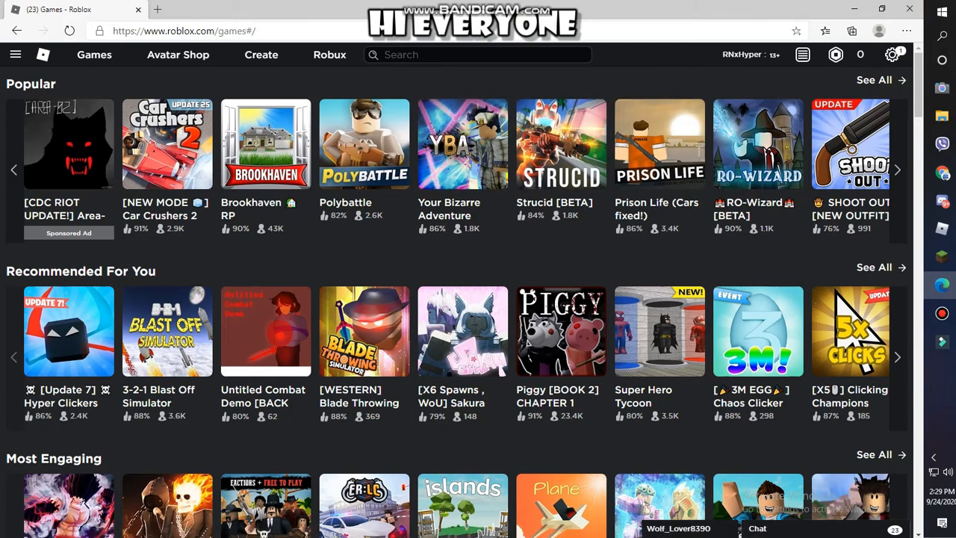
{"action": "mouse_move", "coordinate": [854, 9]}
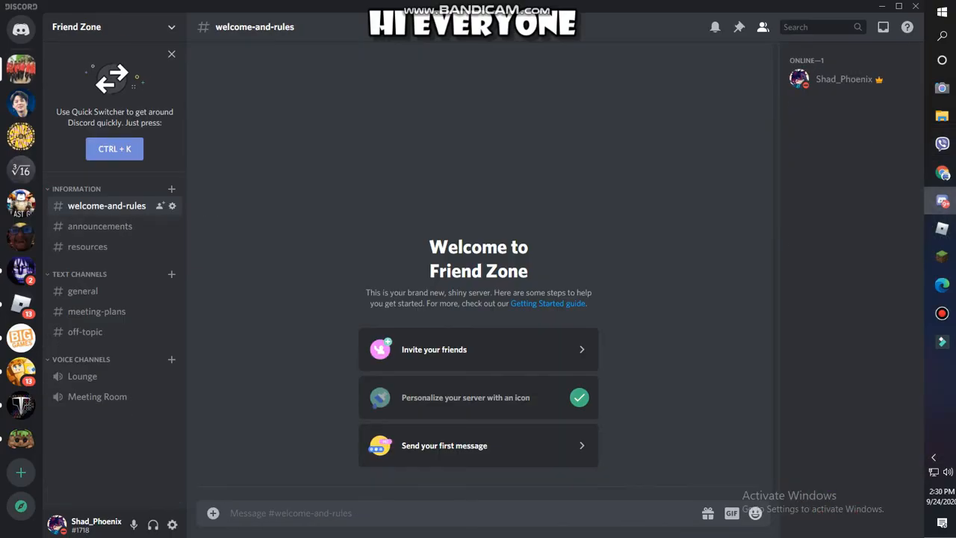
{"action": "mouse_move", "coordinate": [21, 138]}
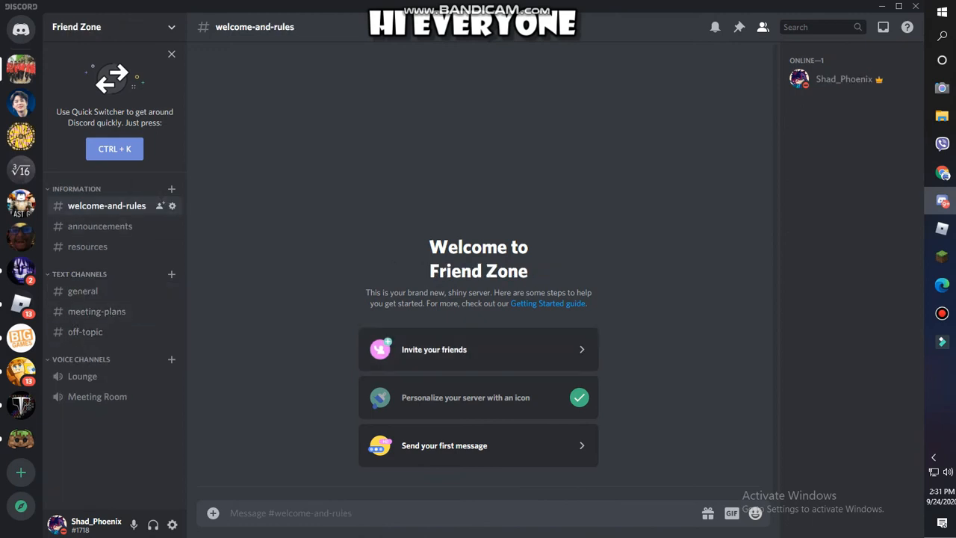
Delete the default Information category and general channel from Friend Zone.
{"action": "right_click", "coordinate": [79, 273]}
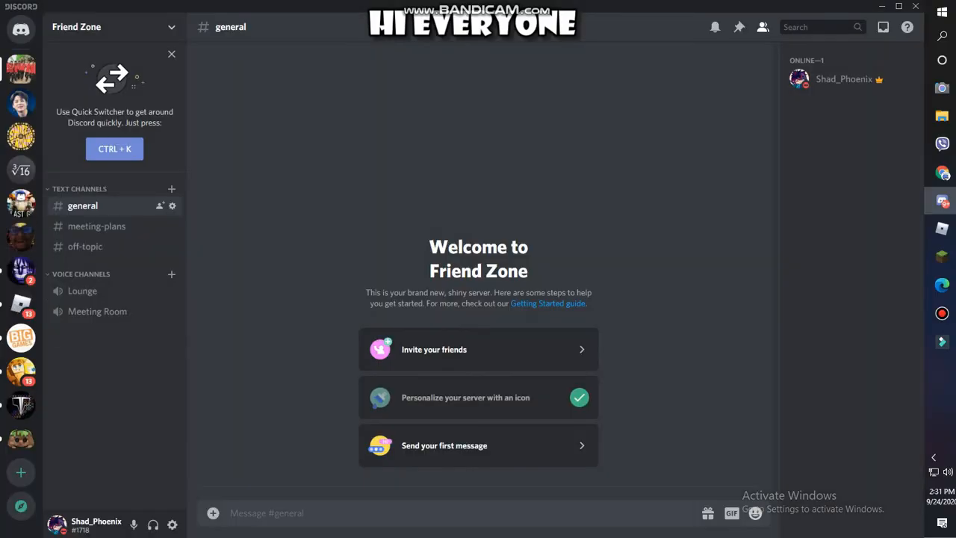
{"action": "right_click", "coordinate": [82, 206]}
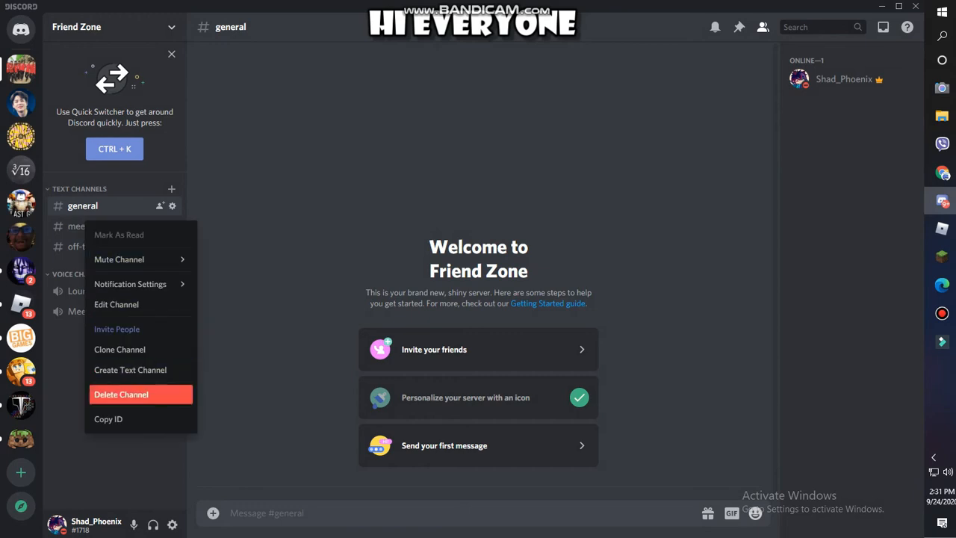
{"action": "left_click", "coordinate": [121, 394]}
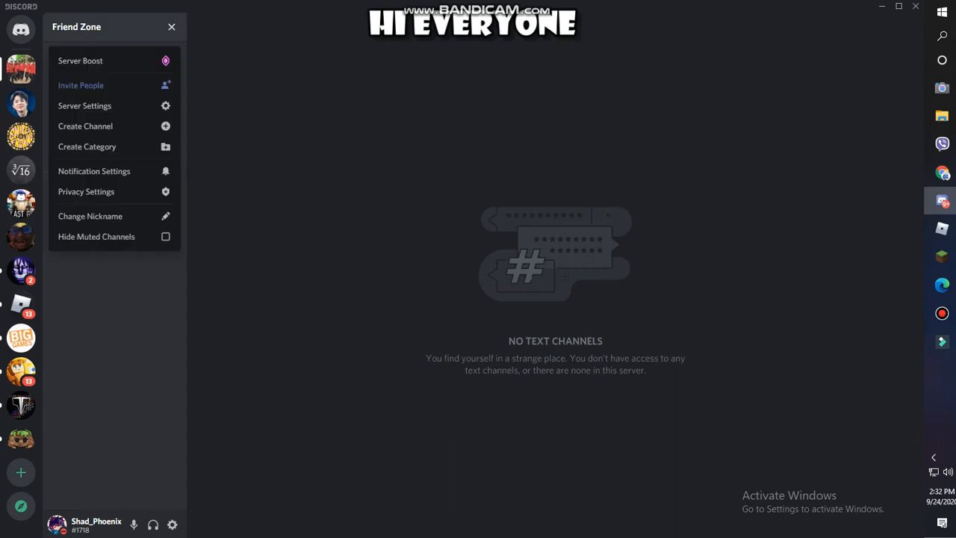
Briefly view and dismiss the Friend Zone server settings.
{"action": "left_click", "coordinate": [170, 27]}
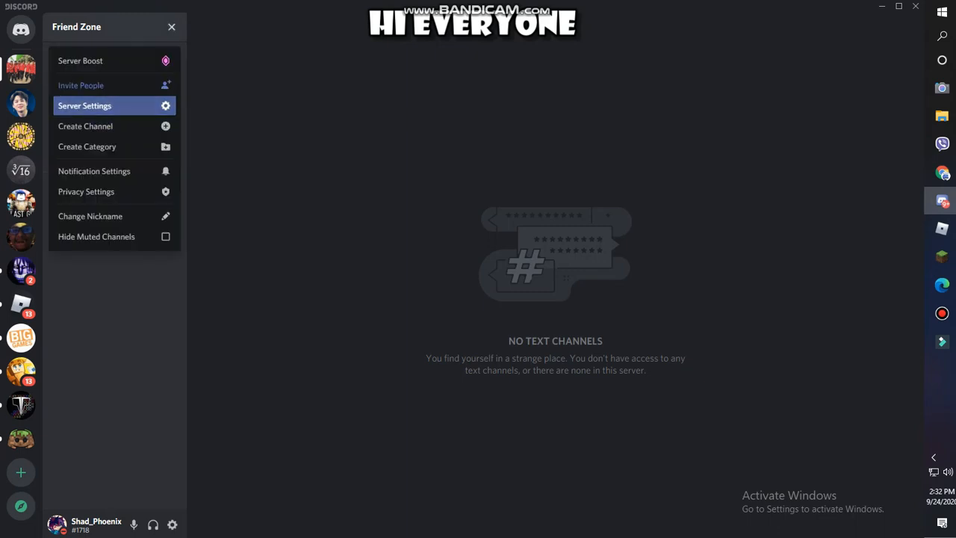
{"action": "left_click", "coordinate": [84, 105]}
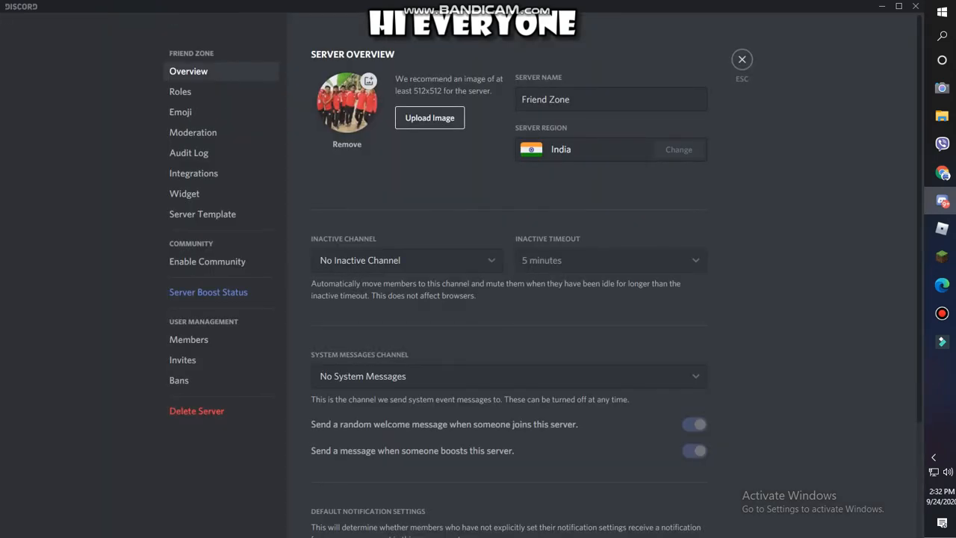
{"action": "left_click", "coordinate": [741, 60]}
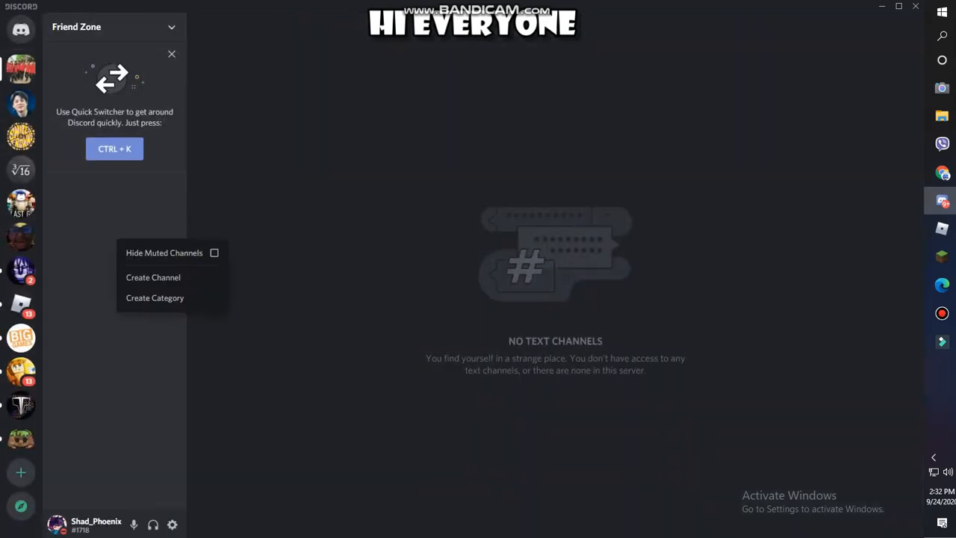
{"action": "mouse_move", "coordinate": [162, 317]}
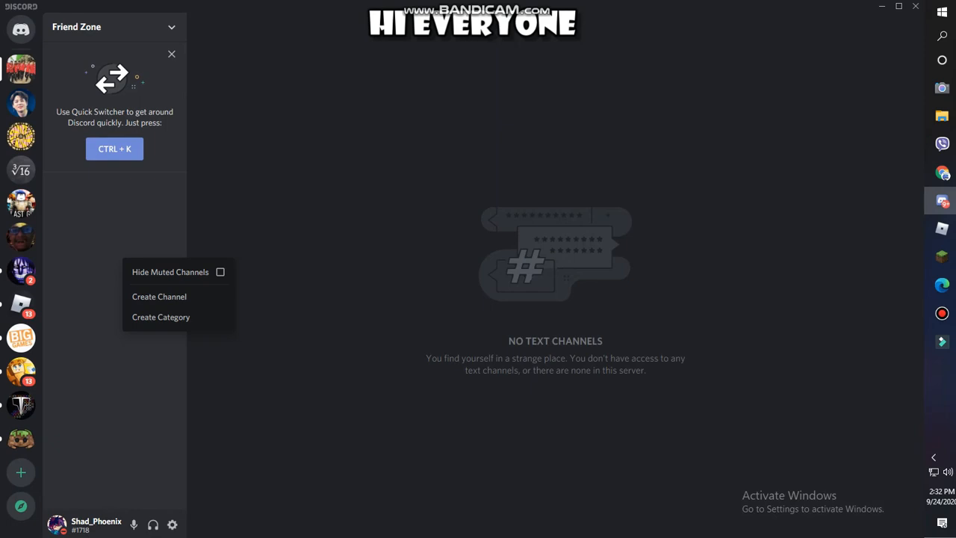
Create a new category named 'Welcomepage'.
{"action": "left_click", "coordinate": [161, 317]}
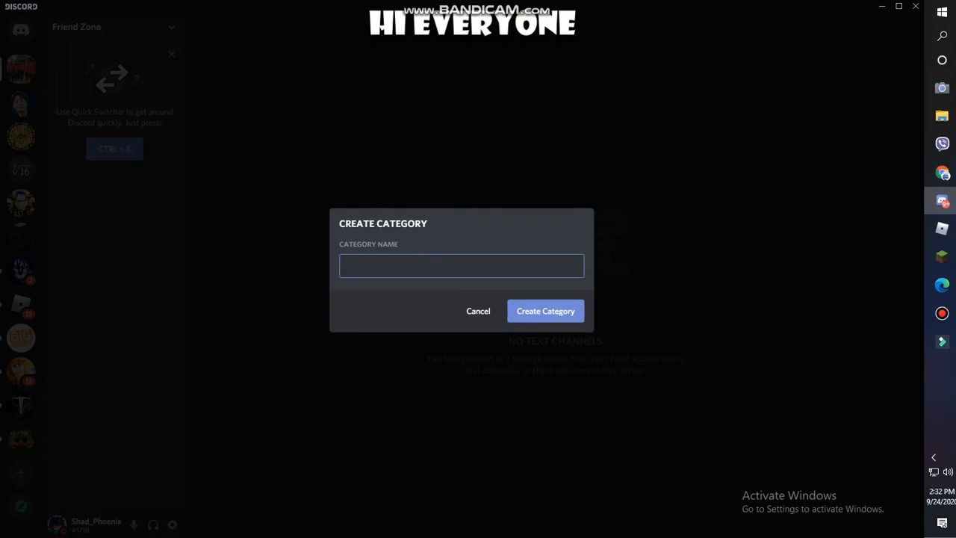
{"action": "left_click", "coordinate": [460, 266]}
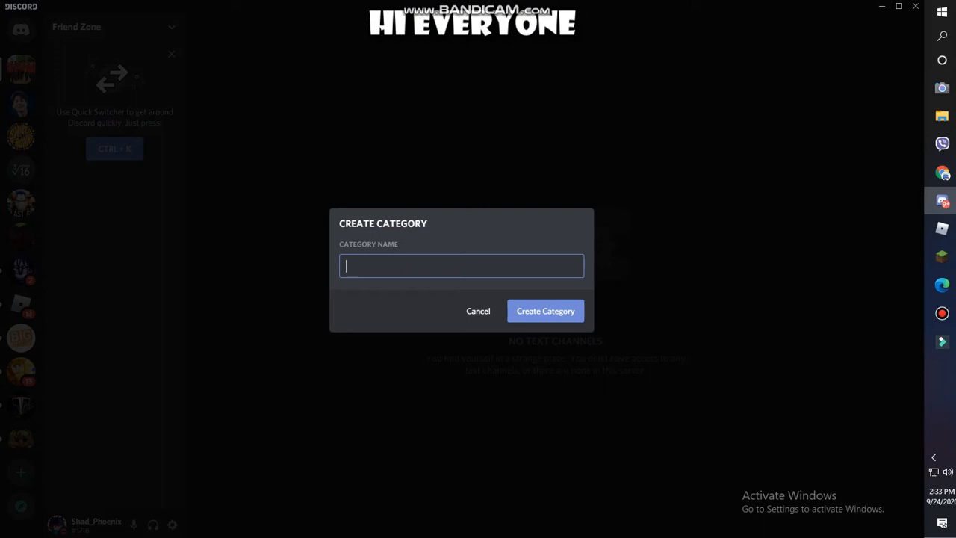
{"action": "type", "text": "Welcom"}
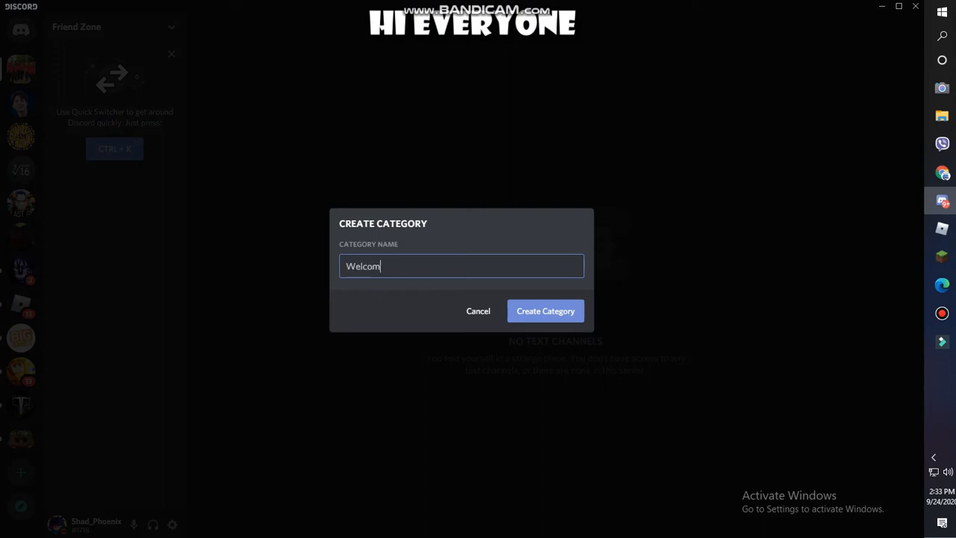
{"action": "type", "text": "epage"}
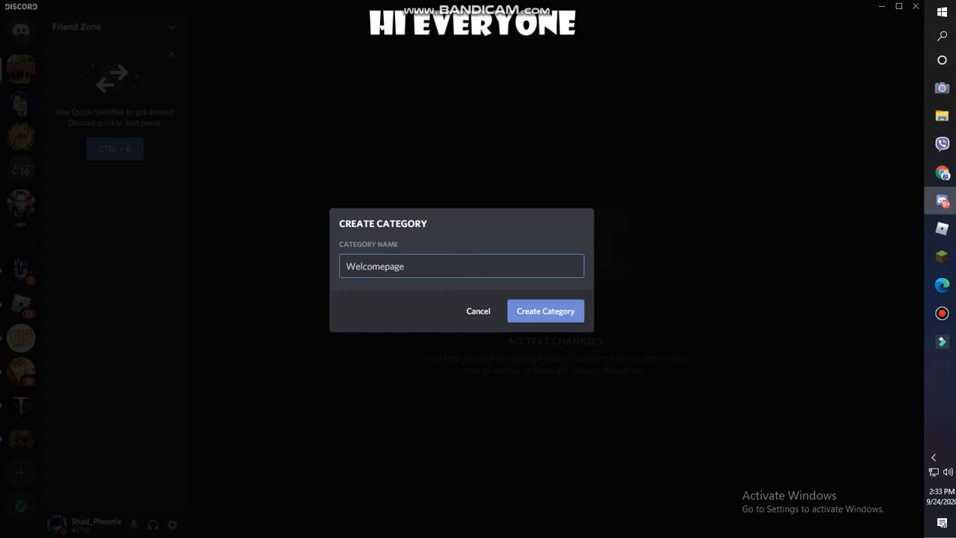
{"action": "left_click", "coordinate": [545, 310]}
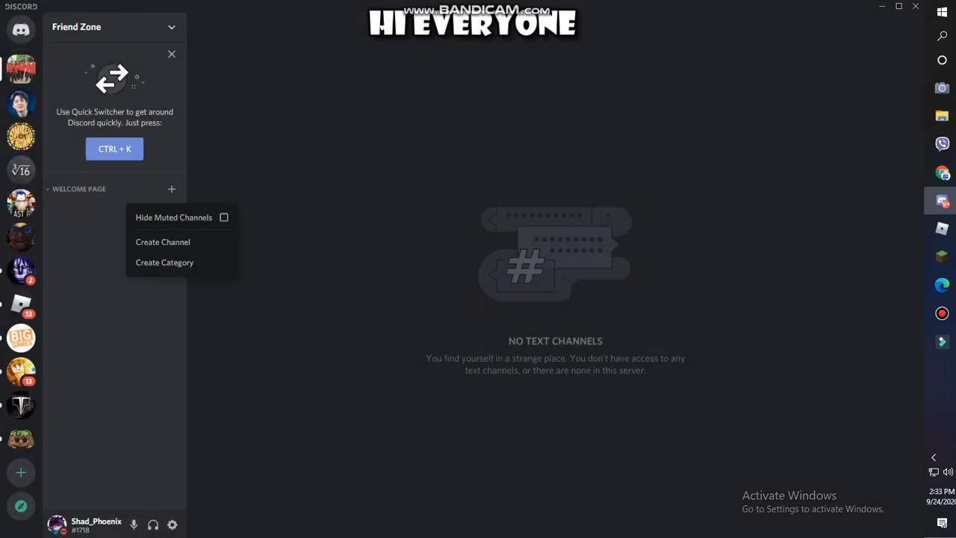
Create a 'welcome' text channel under the Welcome page category.
{"action": "left_click", "coordinate": [161, 242]}
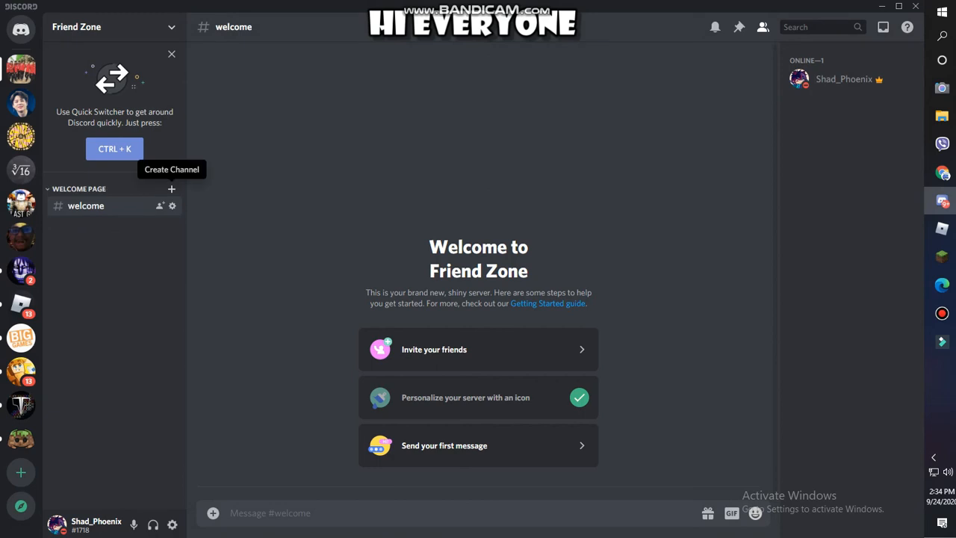
{"action": "left_click", "coordinate": [170, 189]}
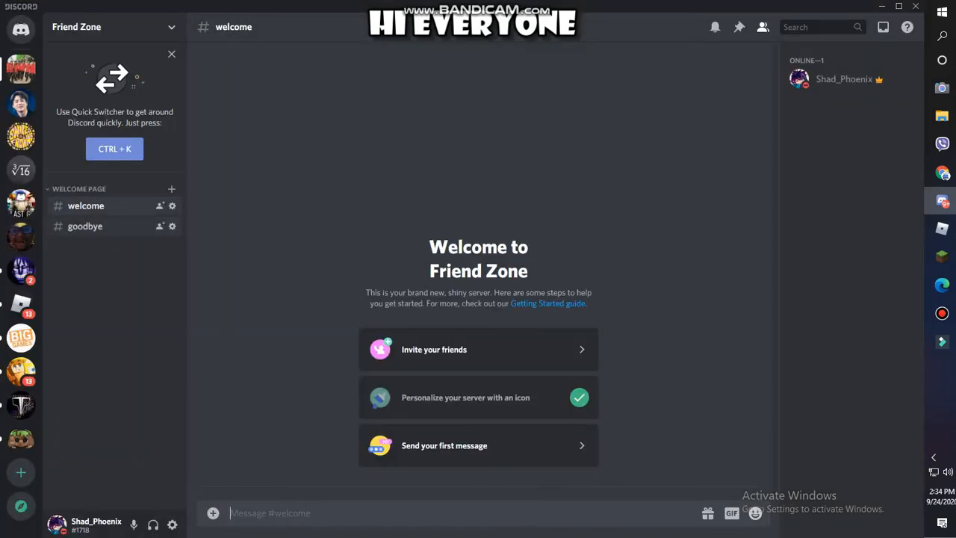
Create a 'meeting-plan' text channel in the Important category.
{"action": "left_click", "coordinate": [85, 226]}
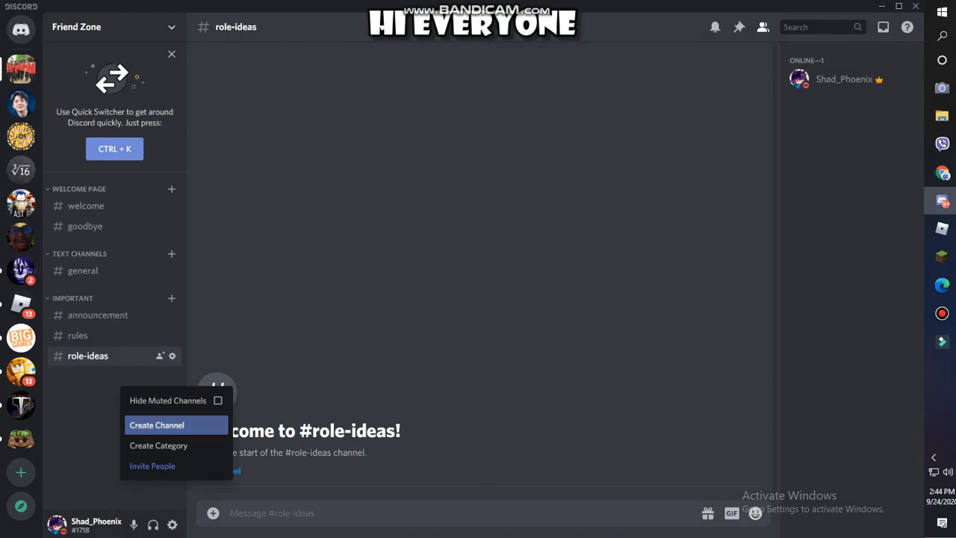
{"action": "left_click", "coordinate": [157, 424]}
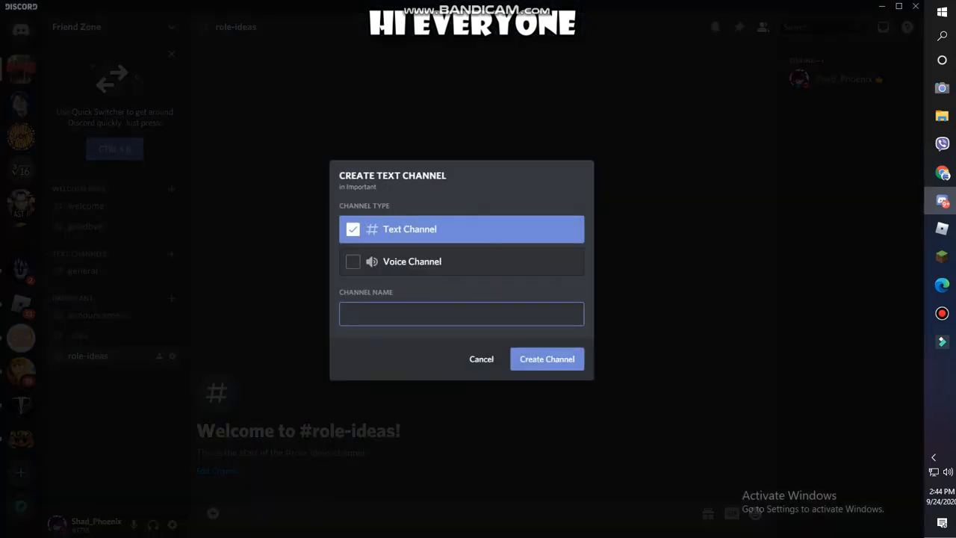
{"action": "type", "text": "meeting-"}
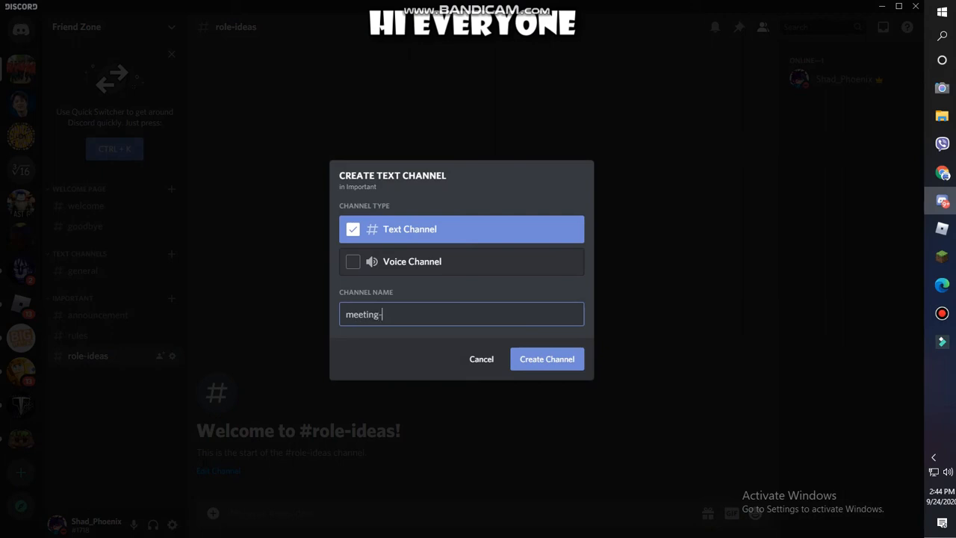
{"action": "left_click", "coordinate": [547, 359]}
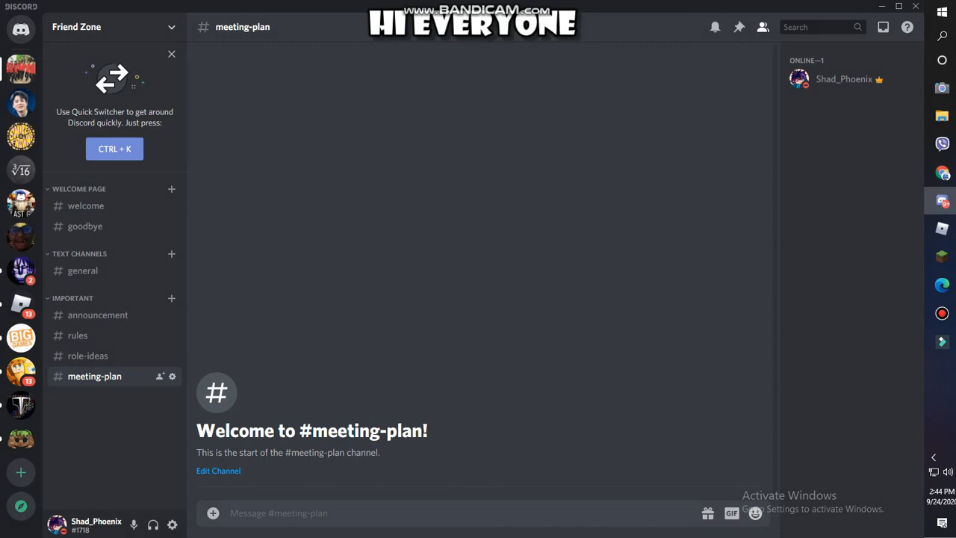
{"action": "mouse_move", "coordinate": [82, 271]}
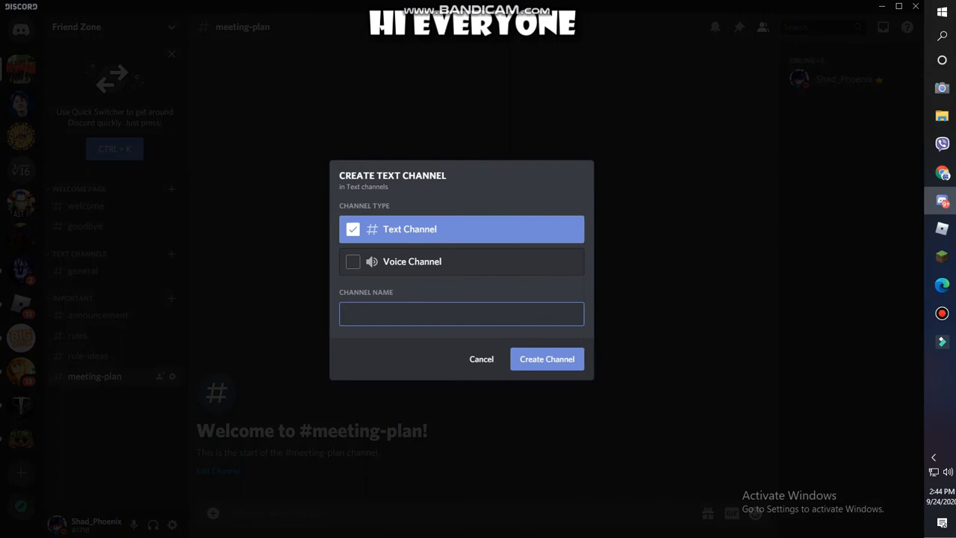
Create a 'memes' text channel in Text channels after clearing a mistyped name.
{"action": "left_click", "coordinate": [461, 313]}
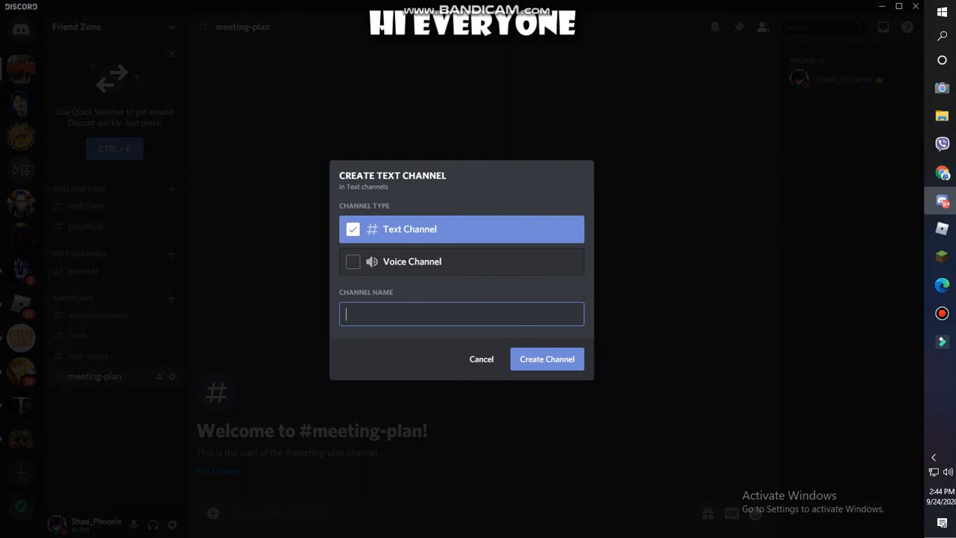
{"action": "type", "text": "time-pass-wi"}
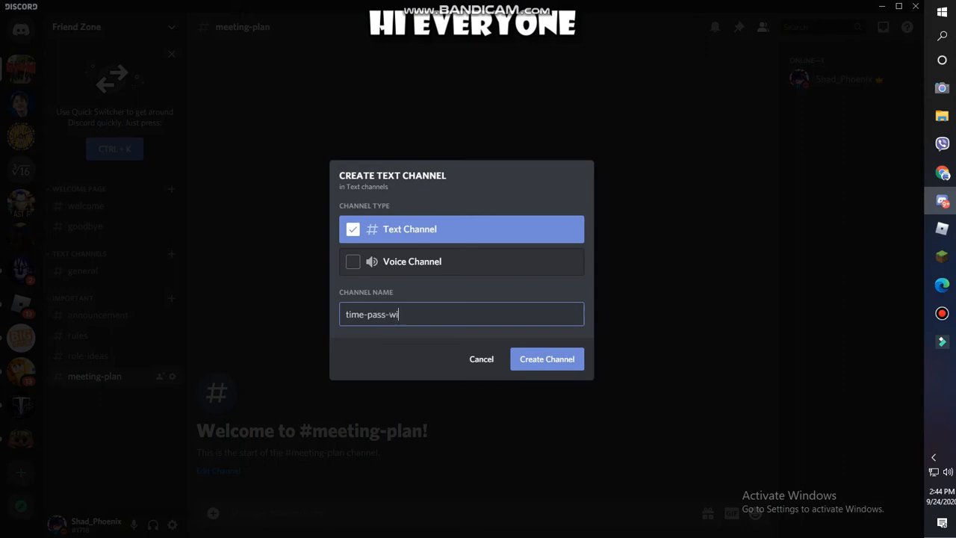
{"action": "type", "text": "th-ryh"}
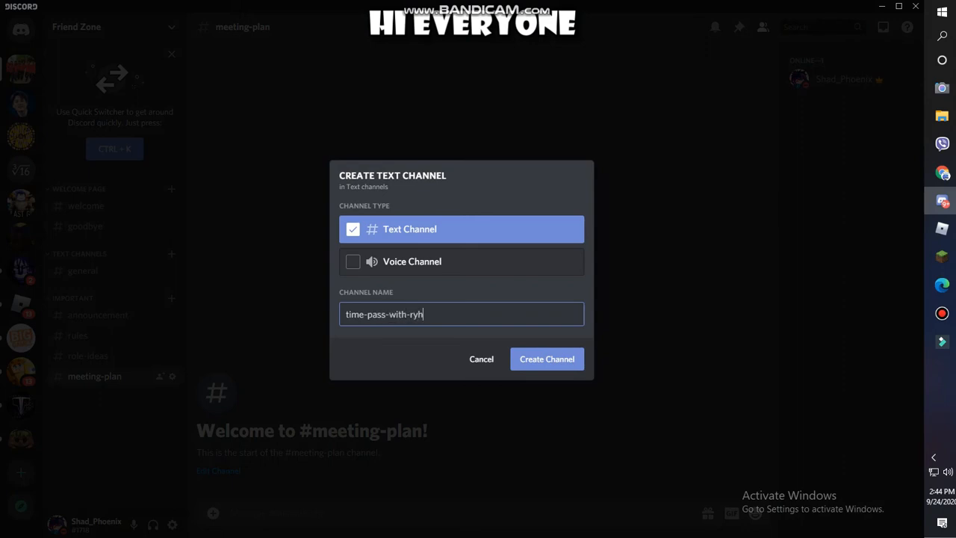
{"action": "key", "text": "backspace"}
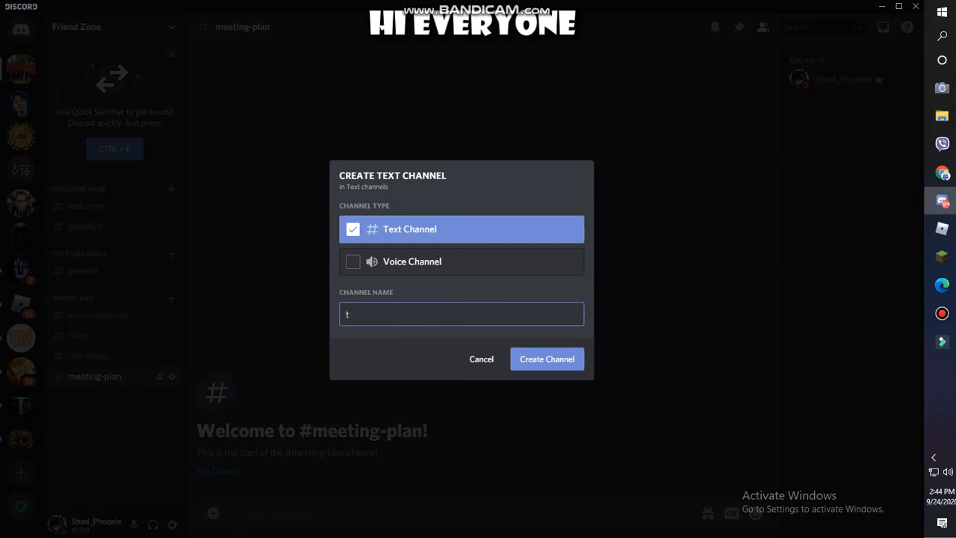
{"action": "key", "text": "Backspace"}
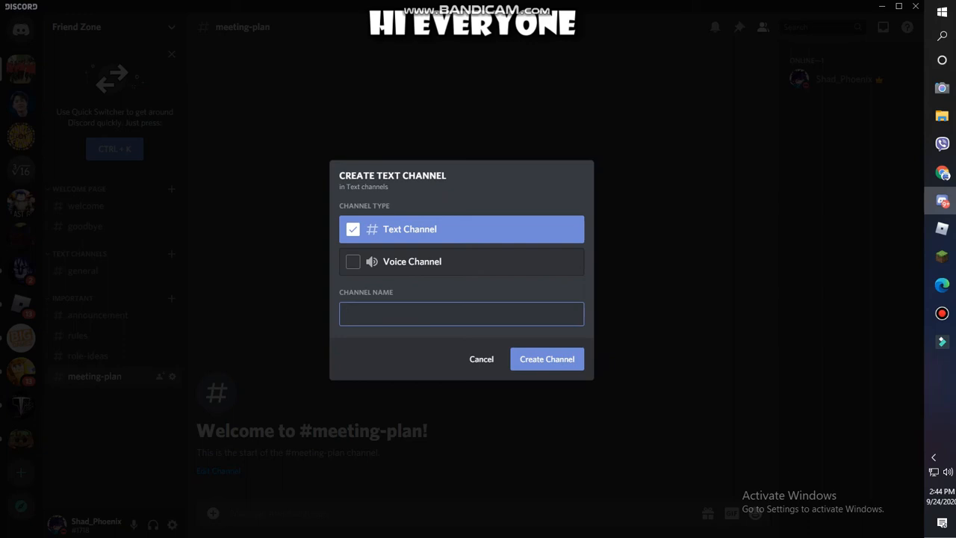
{"action": "type", "text": "m"}
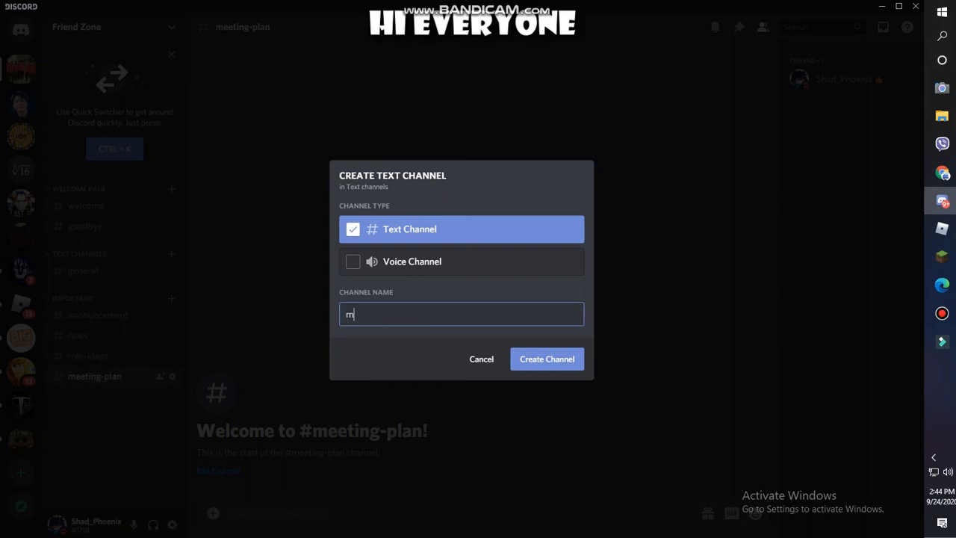
{"action": "type", "text": "emes"}
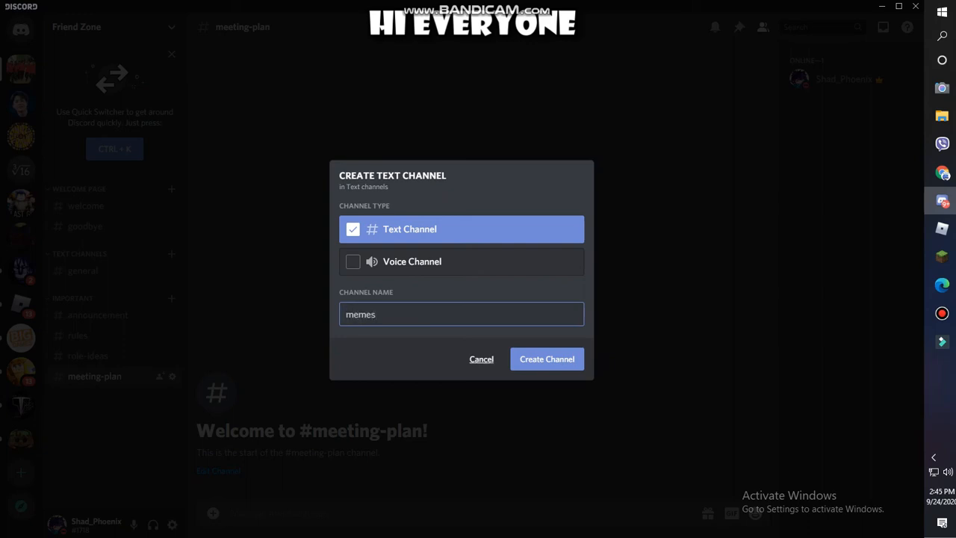
{"action": "left_click", "coordinate": [546, 358]}
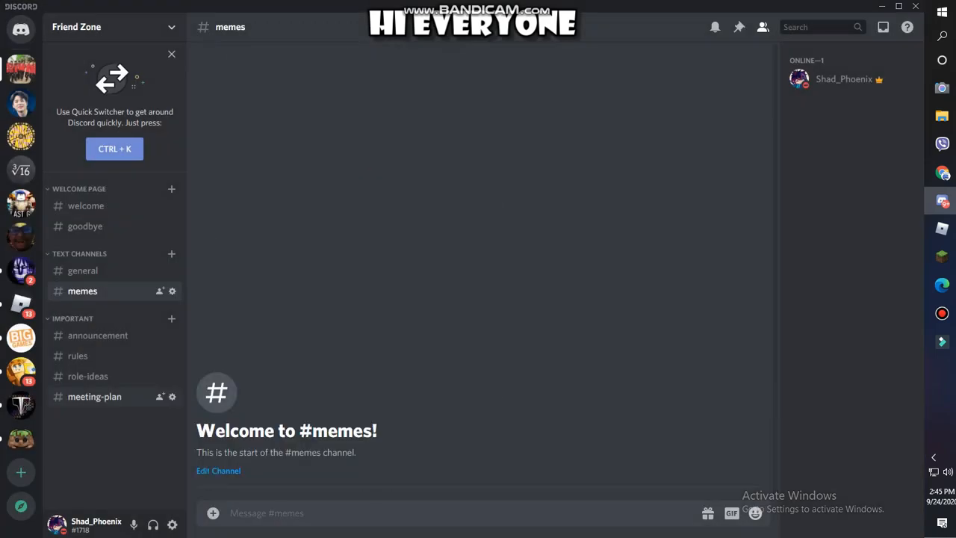
{"action": "mouse_move", "coordinate": [170, 253]}
{"action": "type", "text": "daily-upcoming-songs"}
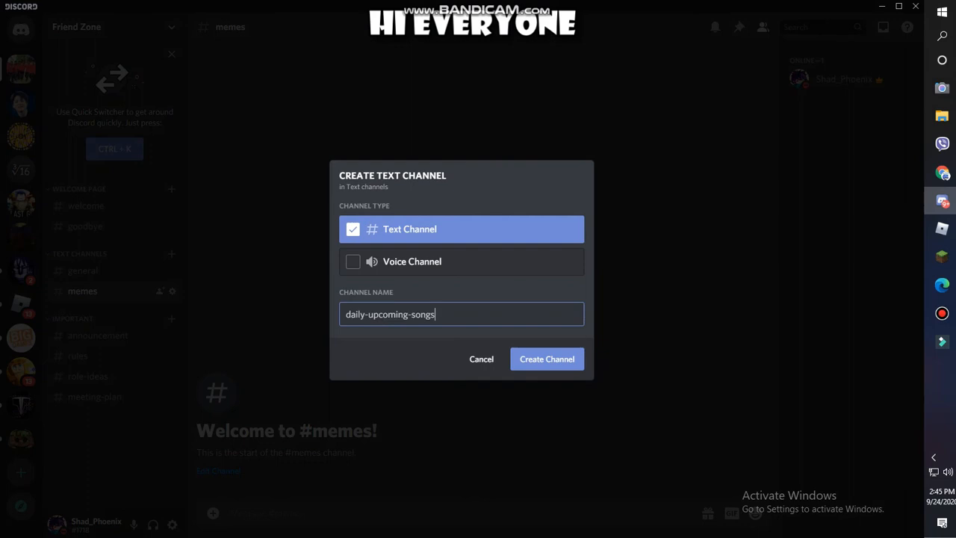
Create the 'daily-upcoming-songs' text channel and start another new item.
{"action": "left_click", "coordinate": [546, 359]}
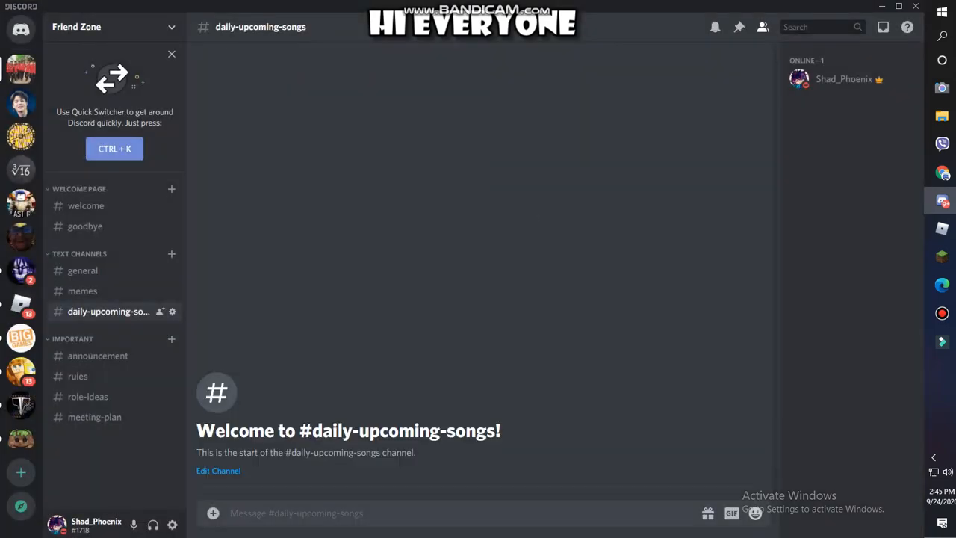
{"action": "left_click", "coordinate": [170, 254]}
{"action": "type", "text": "suggestions"}
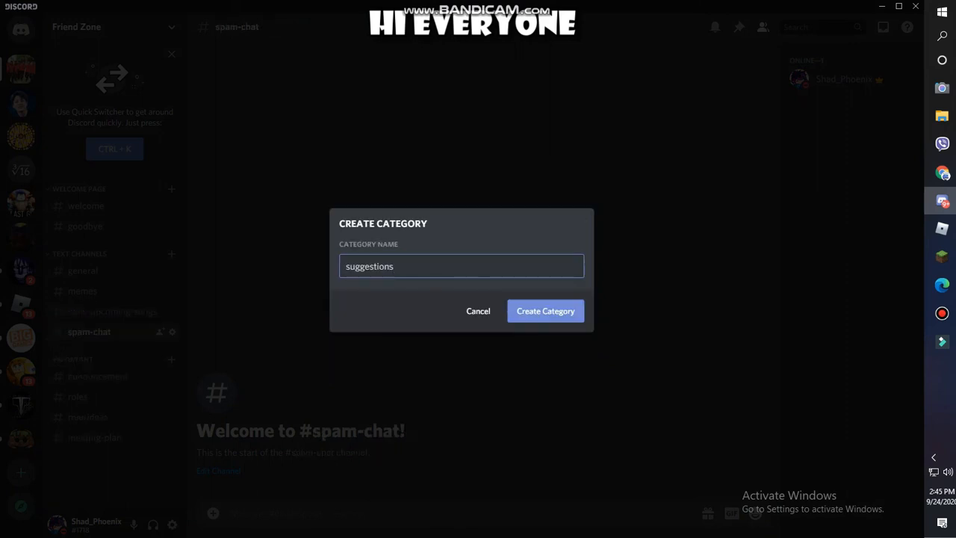
Create the 'suggestions' category with a 'server-suggestions' text channel.
{"action": "left_click", "coordinate": [543, 311]}
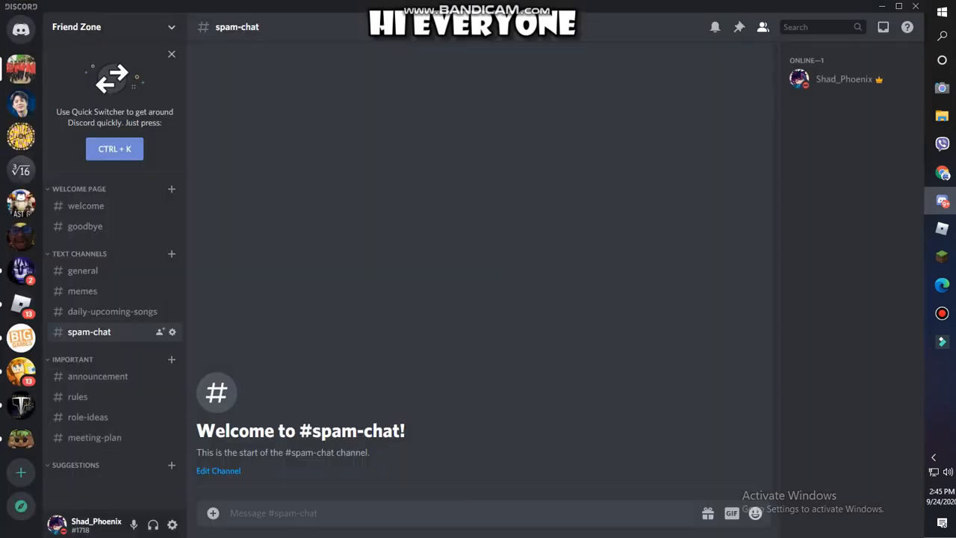
{"action": "left_click", "coordinate": [170, 254]}
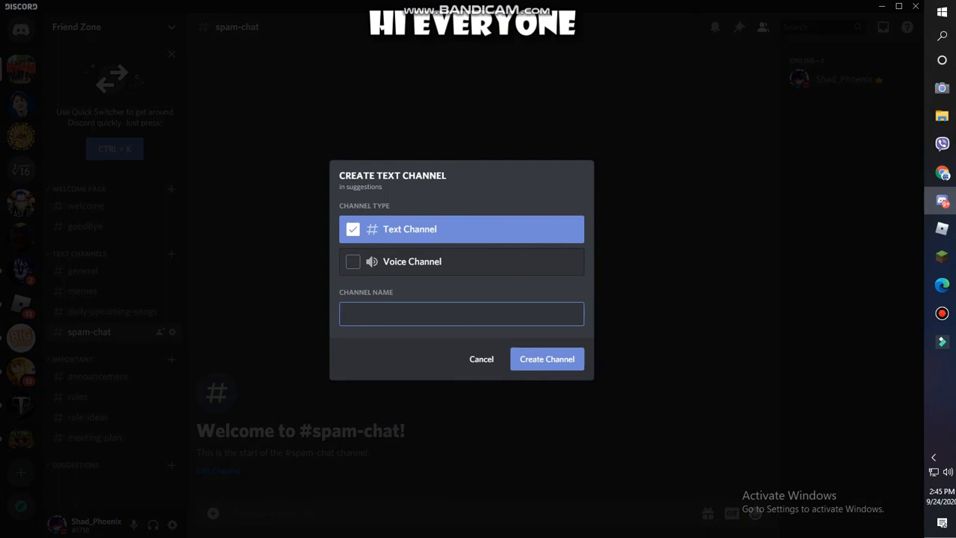
{"action": "type", "text": "s"}
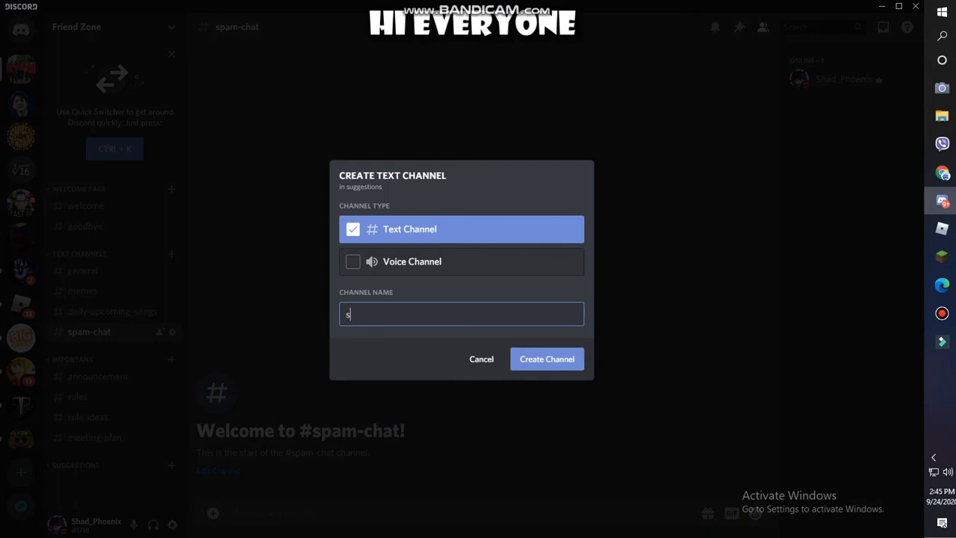
{"action": "type", "text": "server-"}
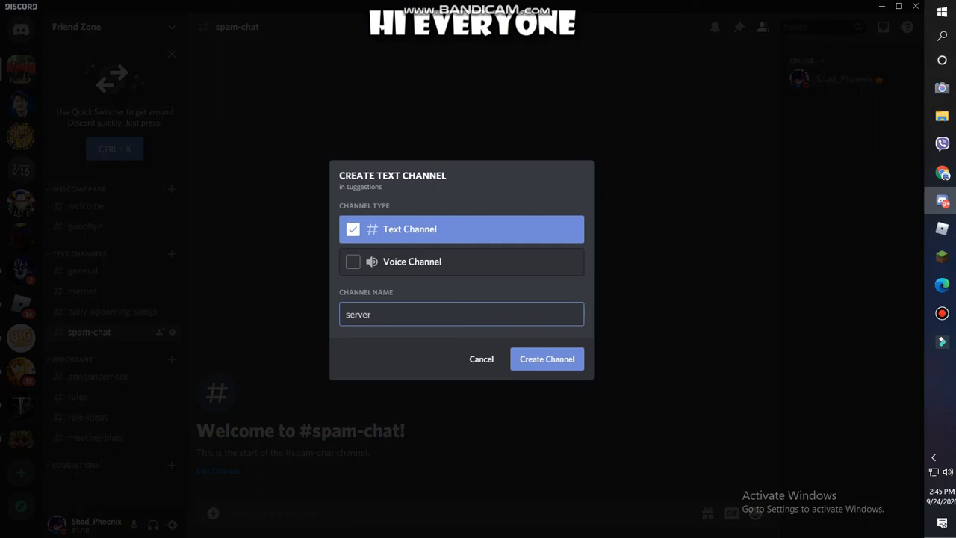
{"action": "type", "text": "sugges"}
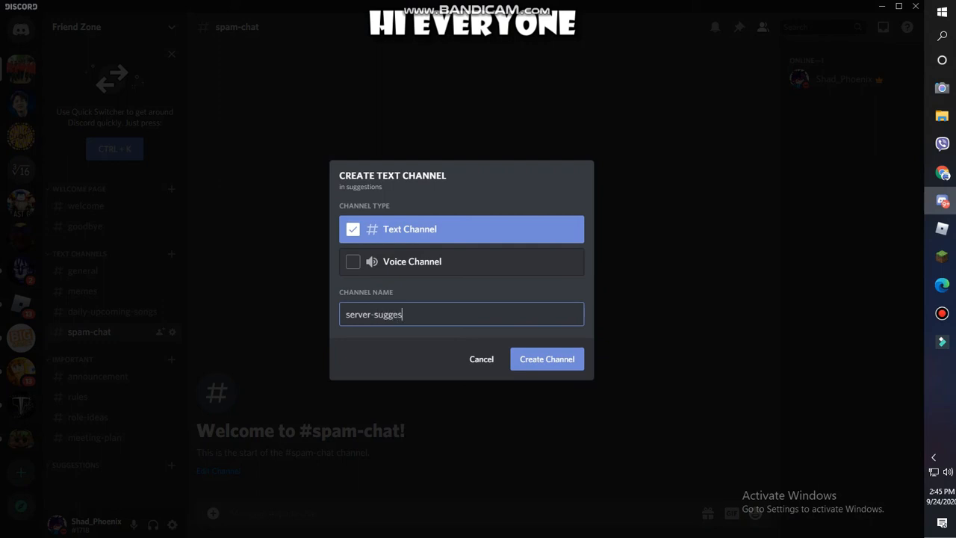
{"action": "type", "text": "tions"}
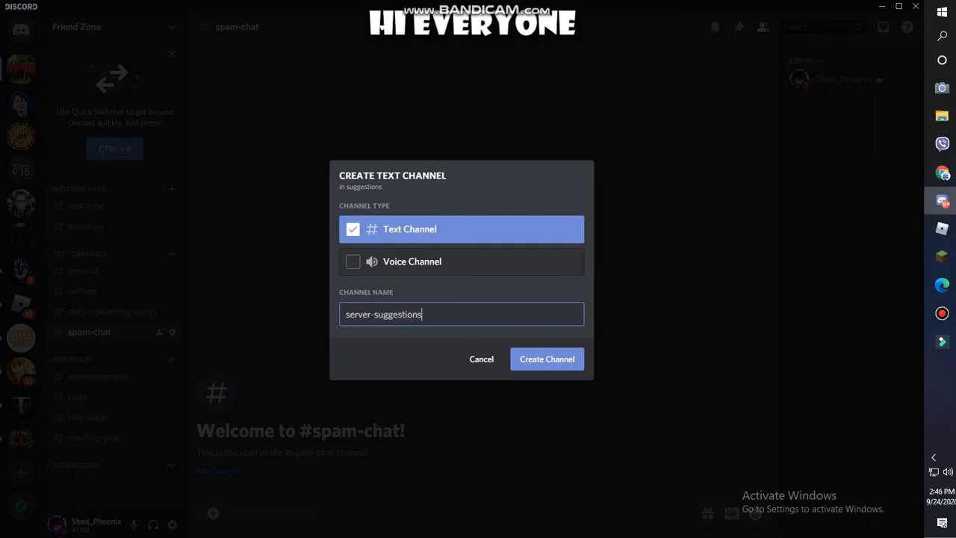
{"action": "left_click", "coordinate": [546, 358]}
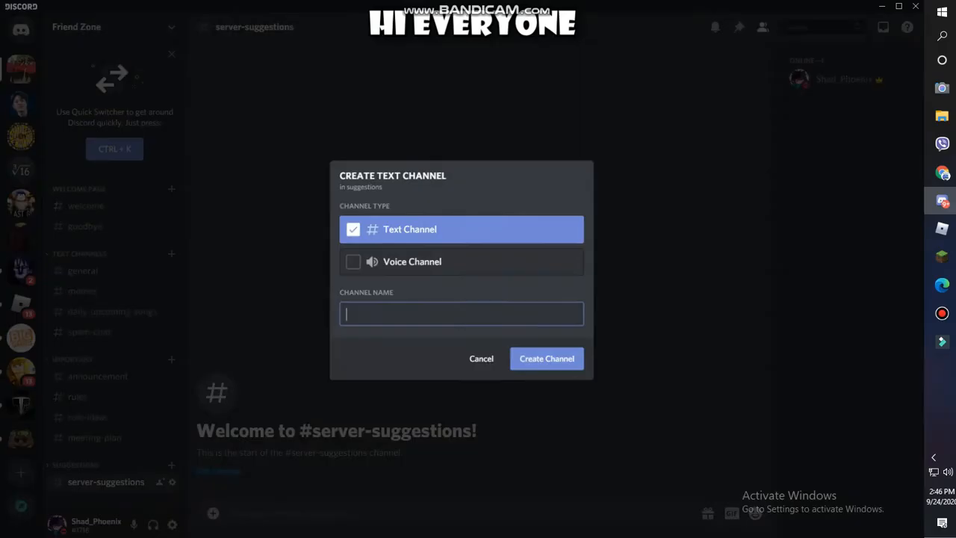
Add a 'role-suggestions' text channel to the Suggestions category.
{"action": "type", "text": "role-sugges"}
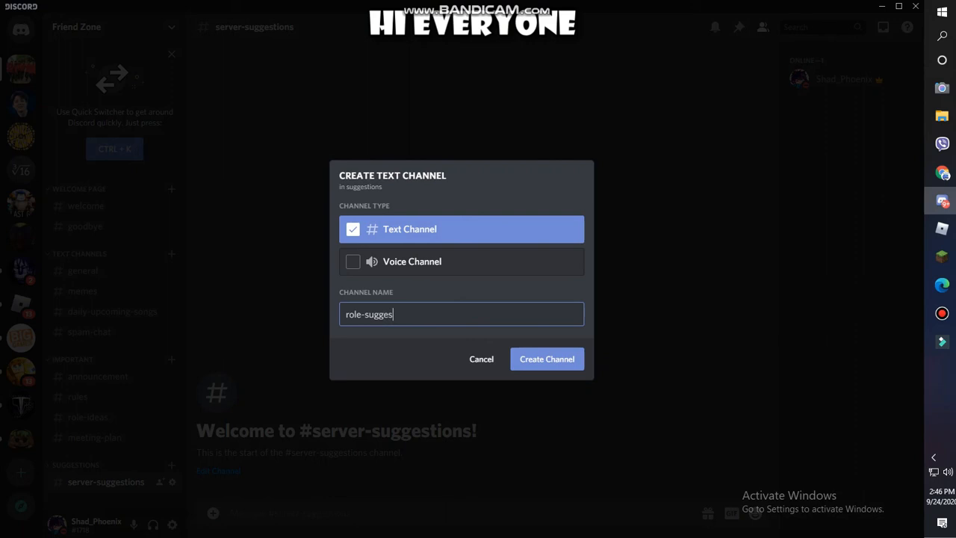
{"action": "type", "text": "tions"}
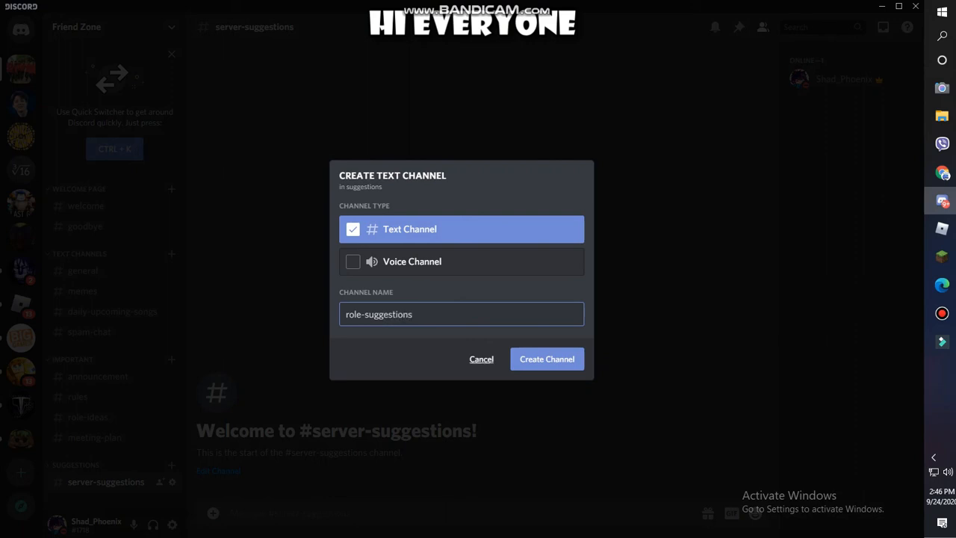
{"action": "left_click", "coordinate": [547, 359]}
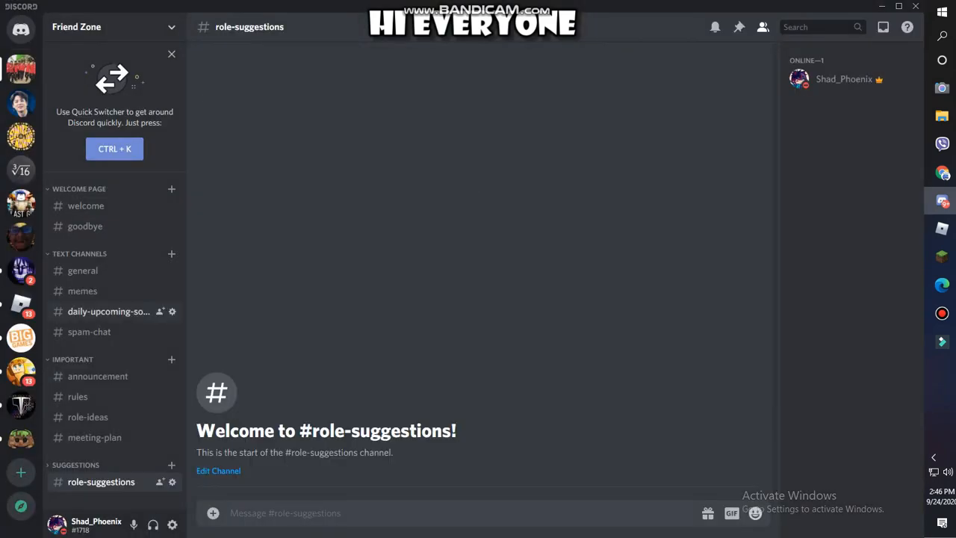